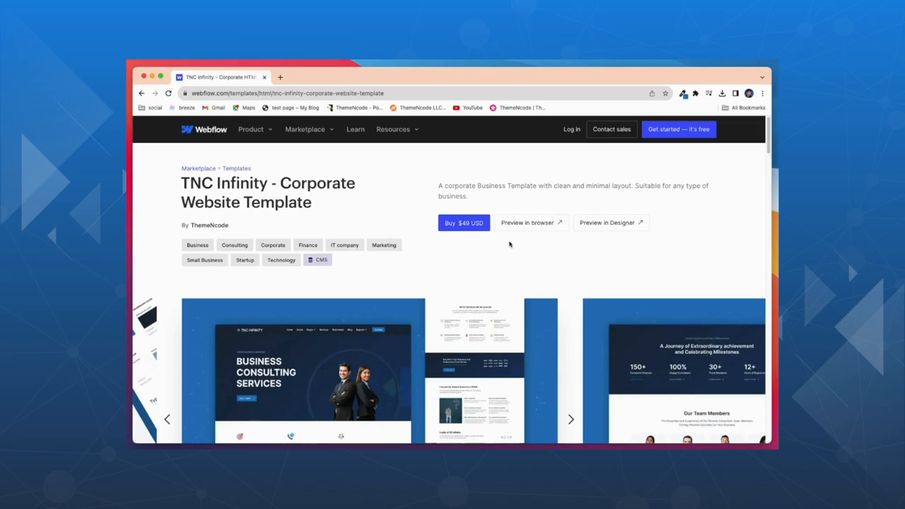
mouse_move(526, 224)
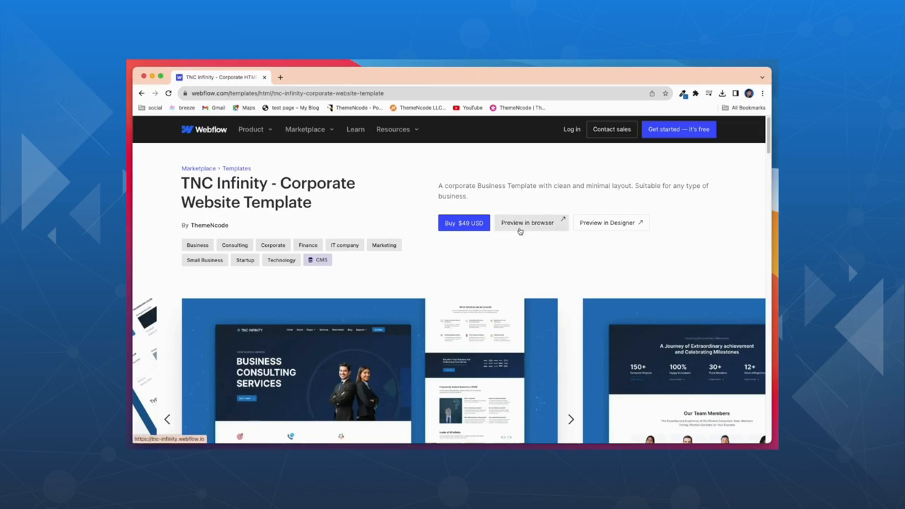
Launch the TNC Infinity template's live demo site in a new browser tab
left_click(526, 223)
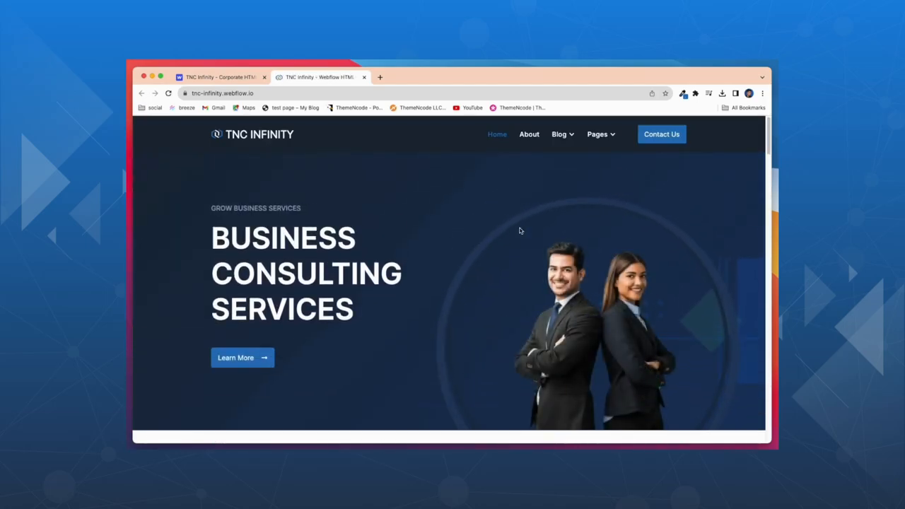
mouse_move(495, 236)
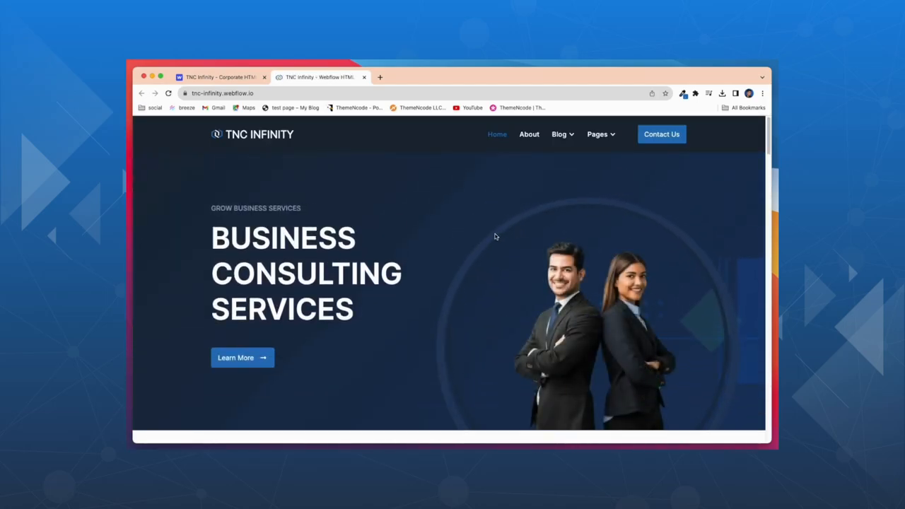
Scroll the homepage from the hero through Trusted Business Advisor down to the Case Studies video
scroll("down", 3)
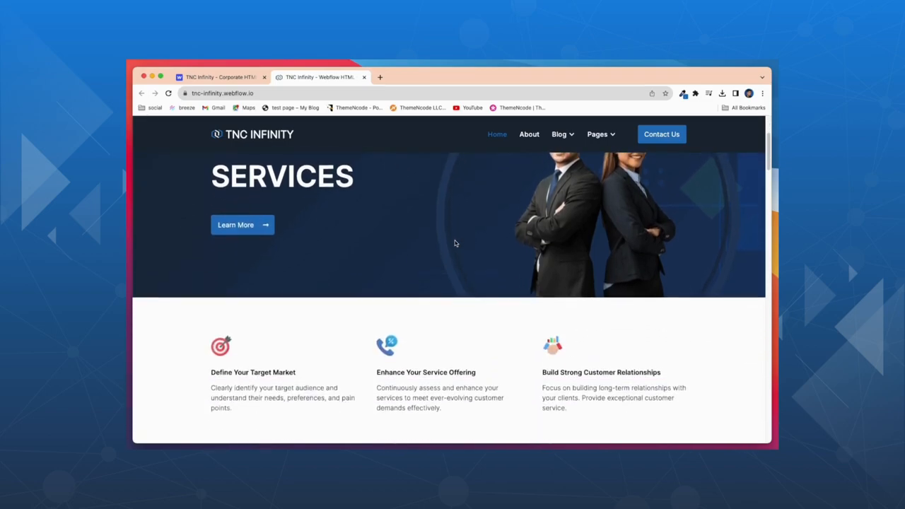
scroll("down", 3)
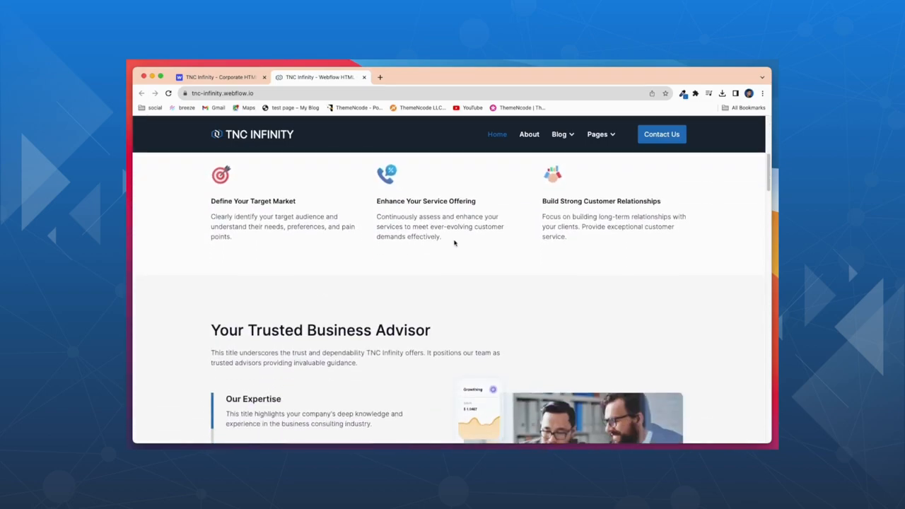
scroll("down", 3)
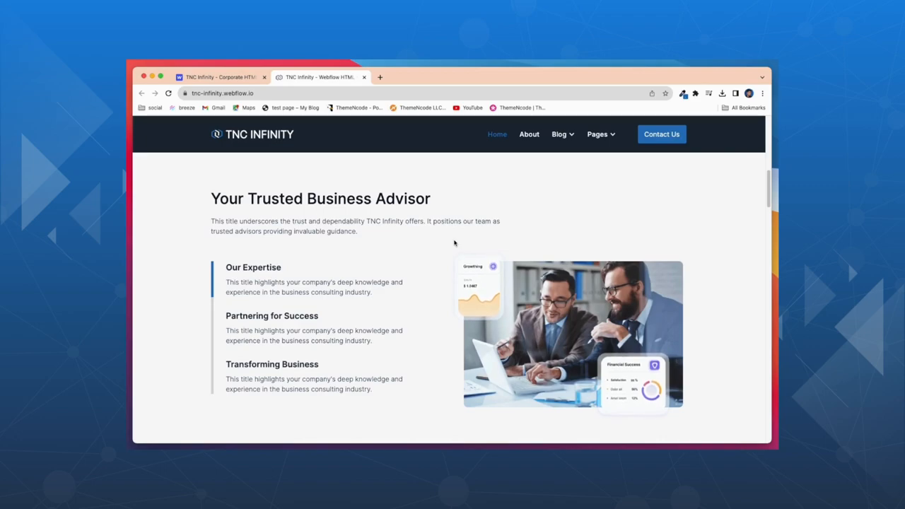
scroll("down", 3)
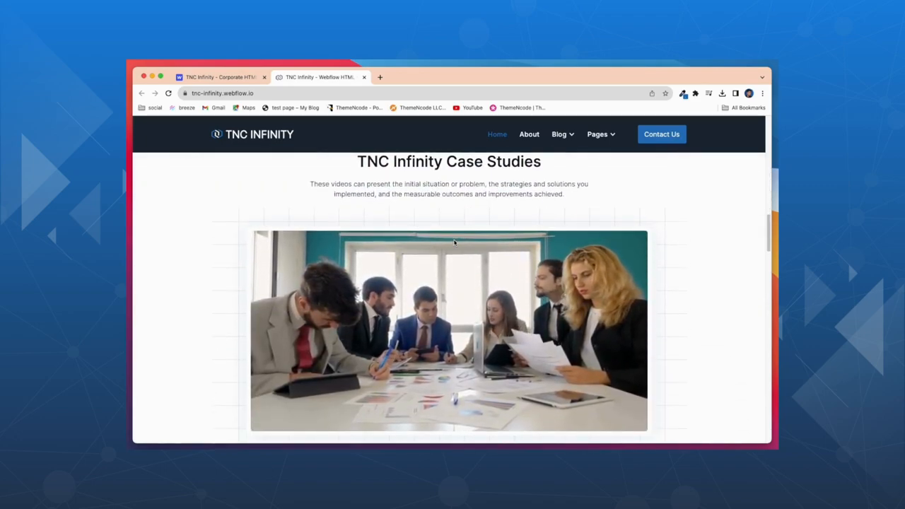
Scroll through services, FAQ, gallery and newsletter sections down to the footer
scroll("down", 3)
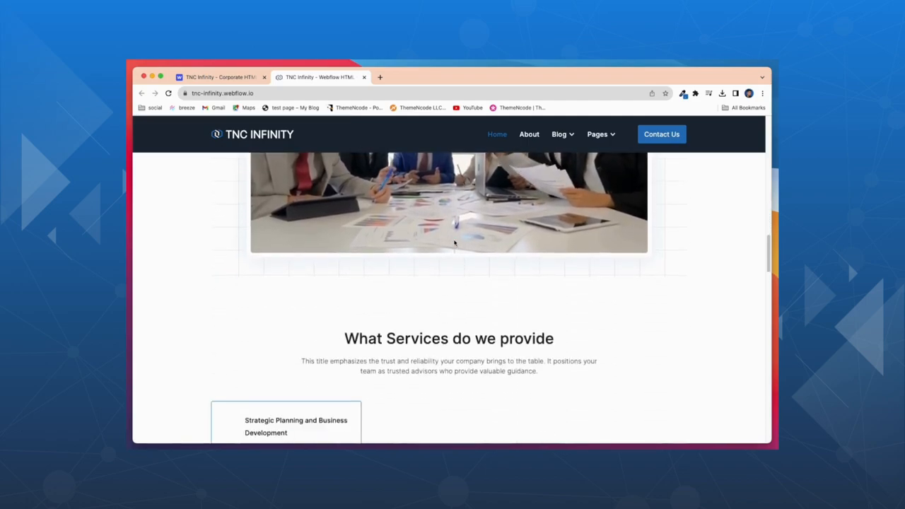
scroll("down", 3)
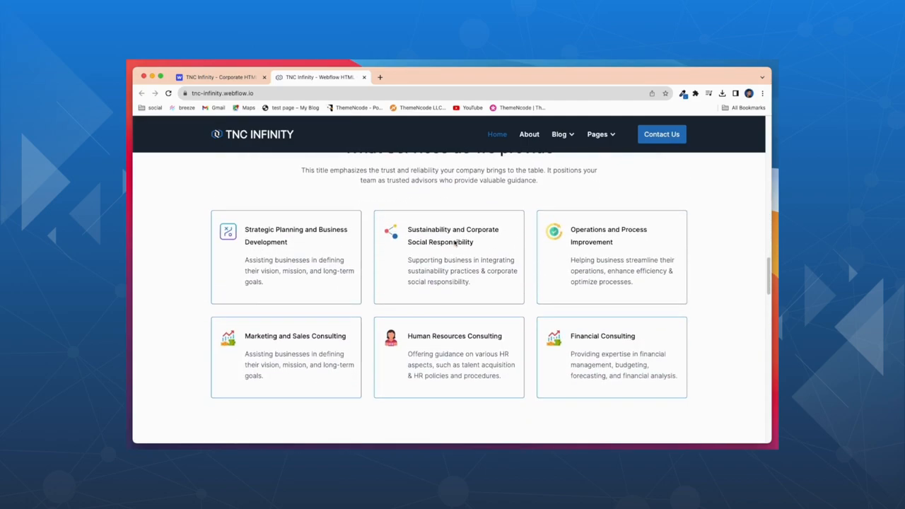
scroll("down", 3)
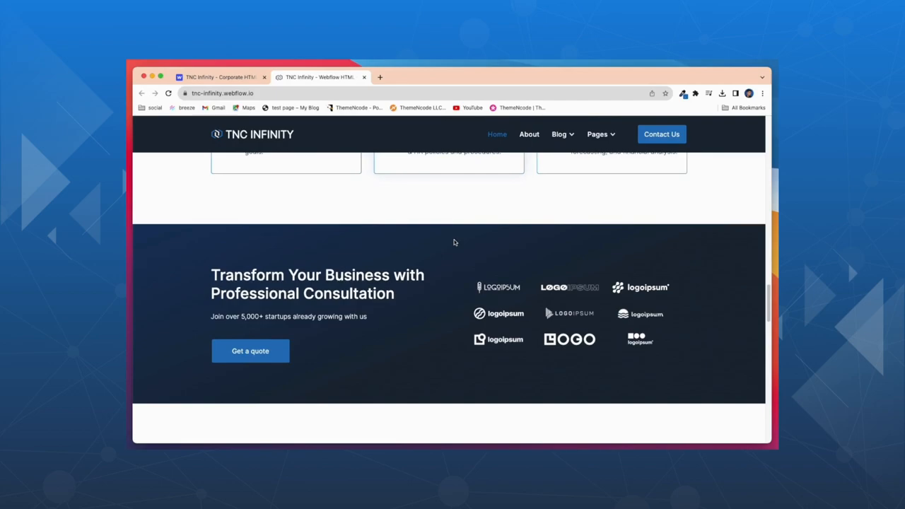
scroll("down", 3)
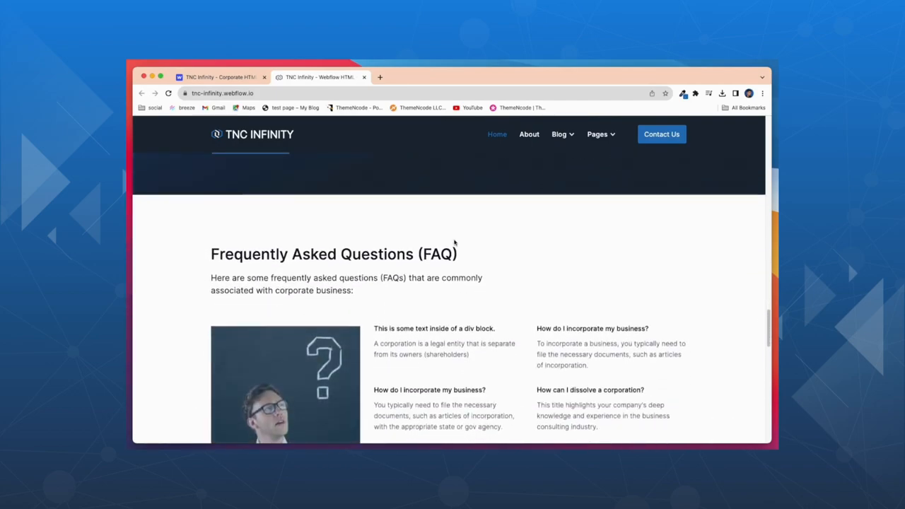
scroll("down", 3)
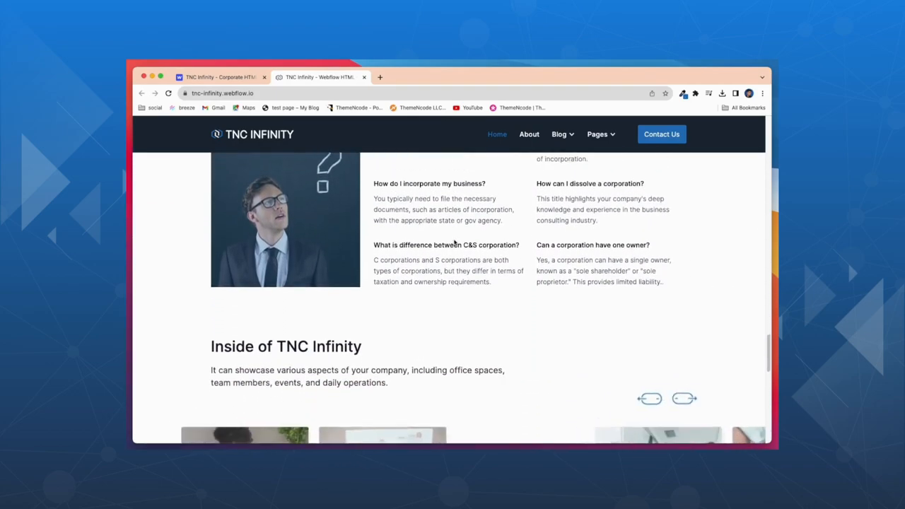
scroll("down", 3)
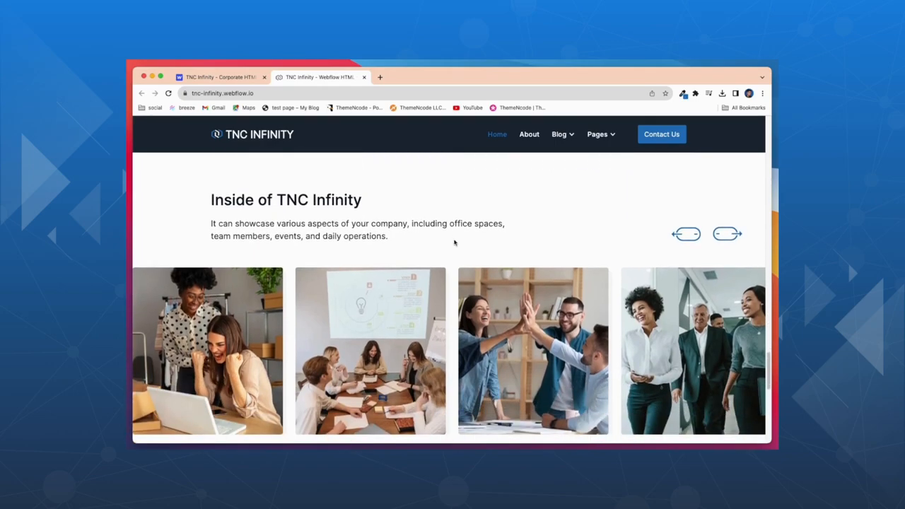
scroll("down", 3)
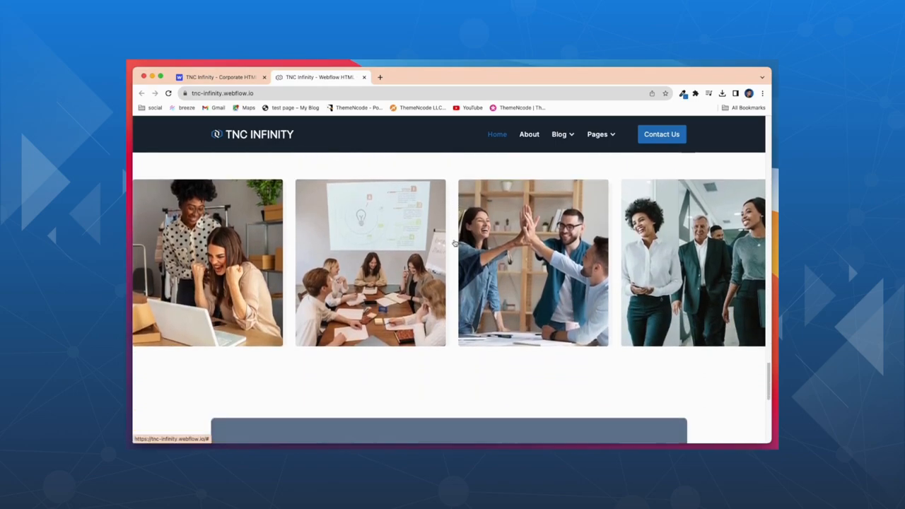
scroll("down", 3)
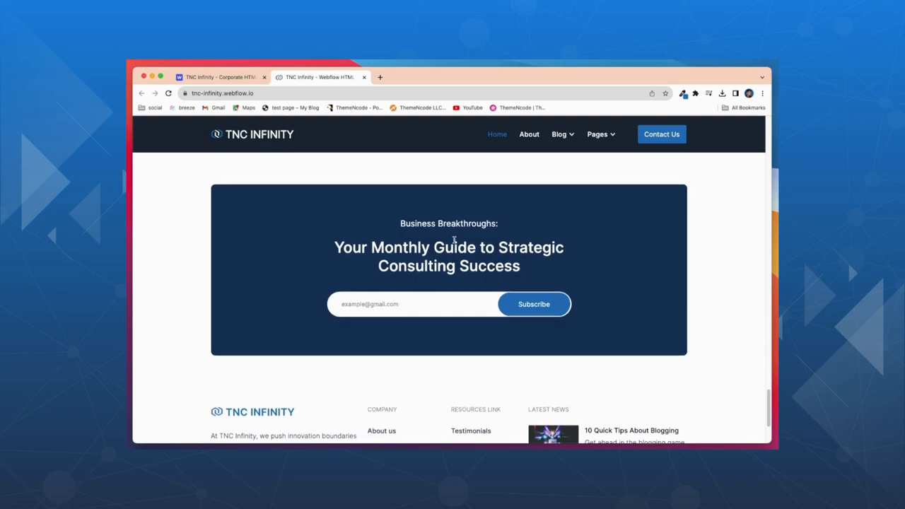
scroll("down", 3)
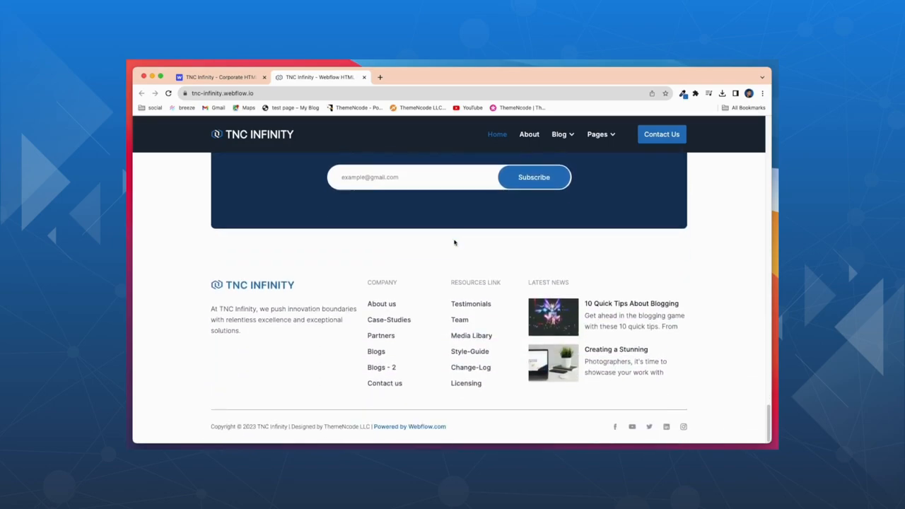
Check the navbar's Pages dropdown for extra pages, then return to the marketplace listing
left_click(596, 133)
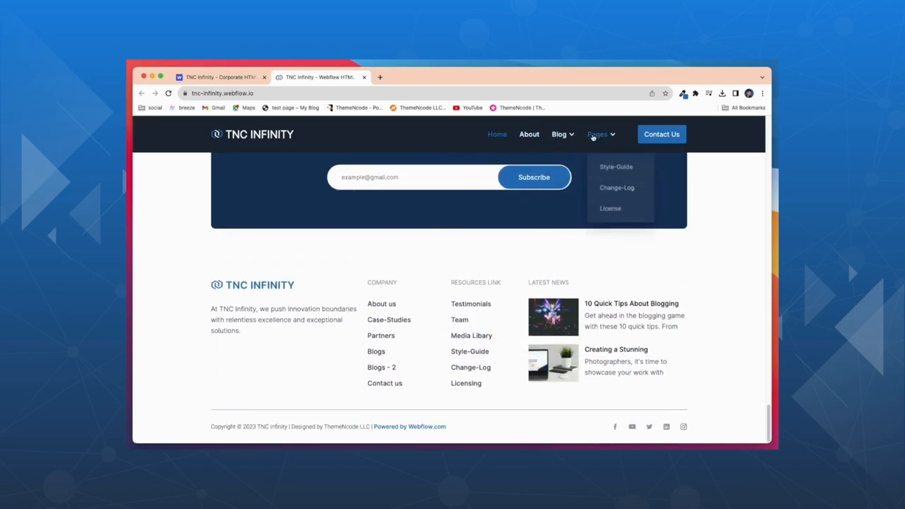
left_click(219, 77)
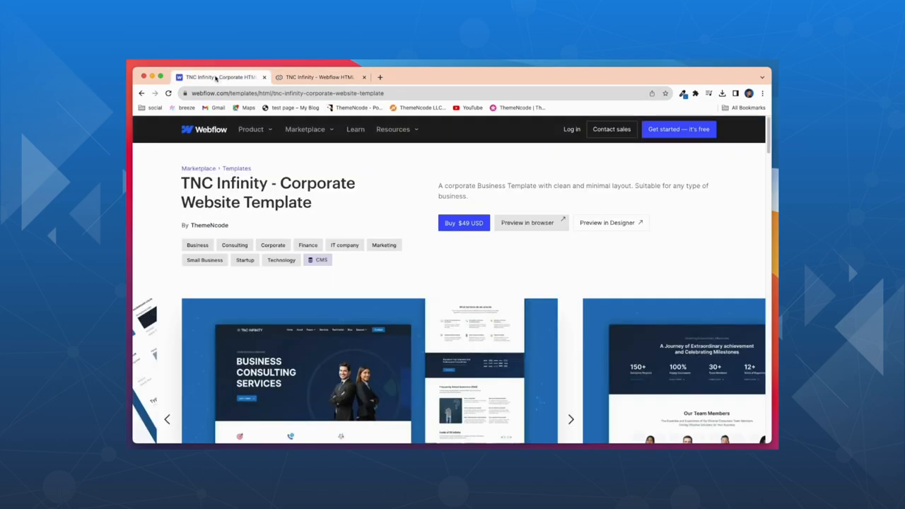
Show the template's Designer preview and view the homepage at tablet and phone widths
left_click(526, 223)
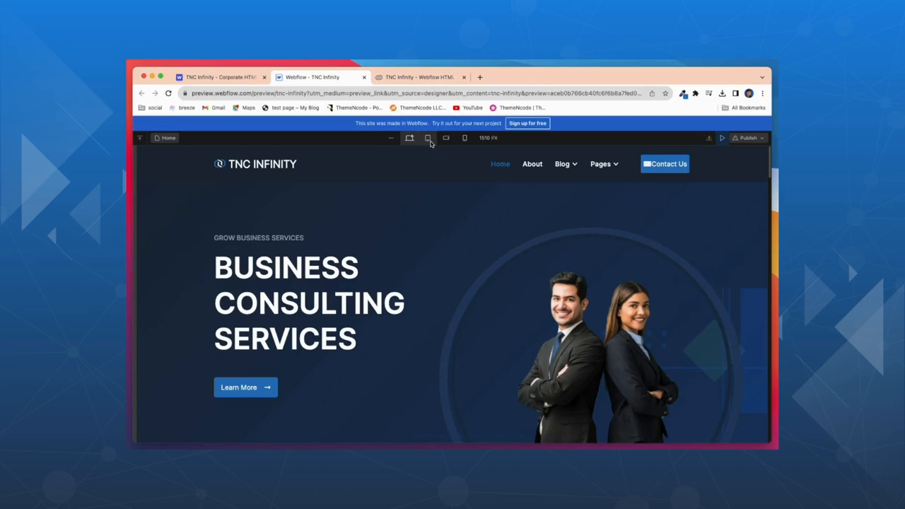
left_click(447, 139)
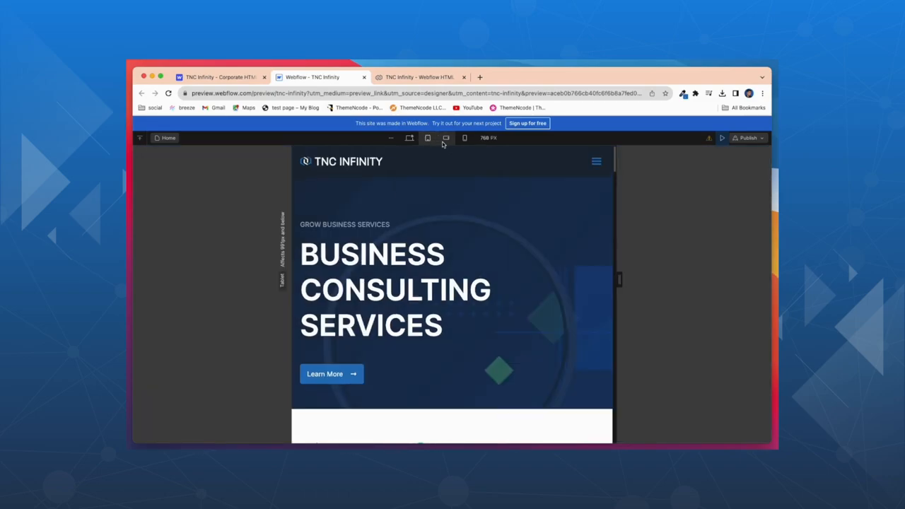
left_click(464, 139)
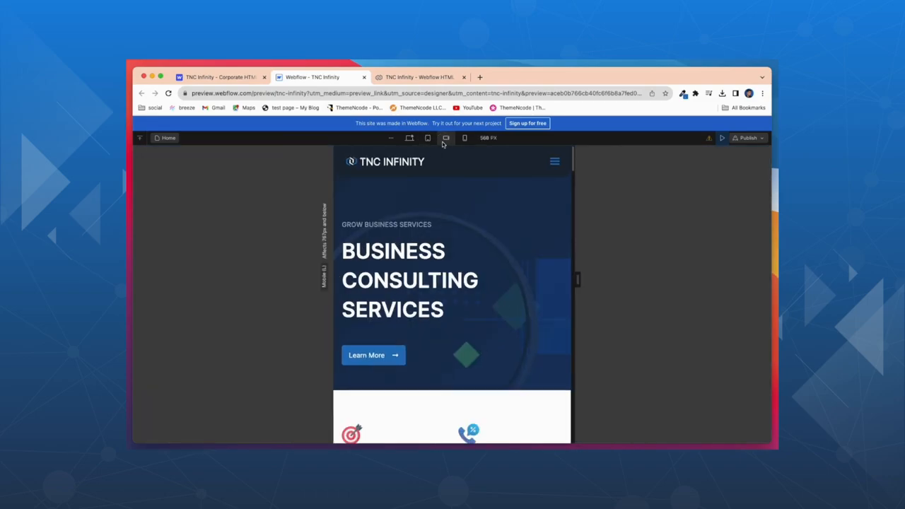